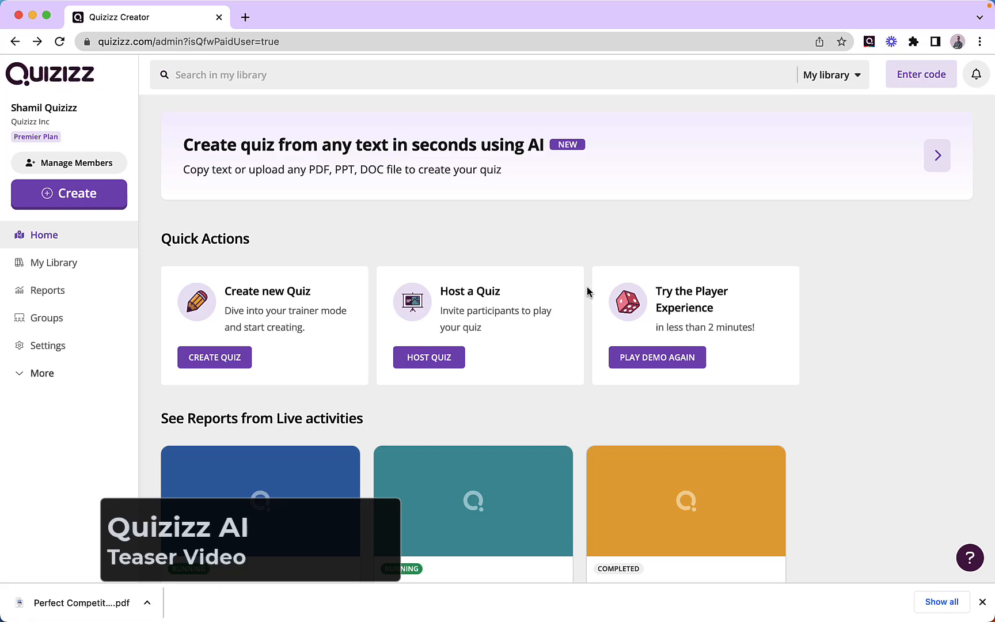
{"action": "mouse_move", "coordinate": [444, 166]}
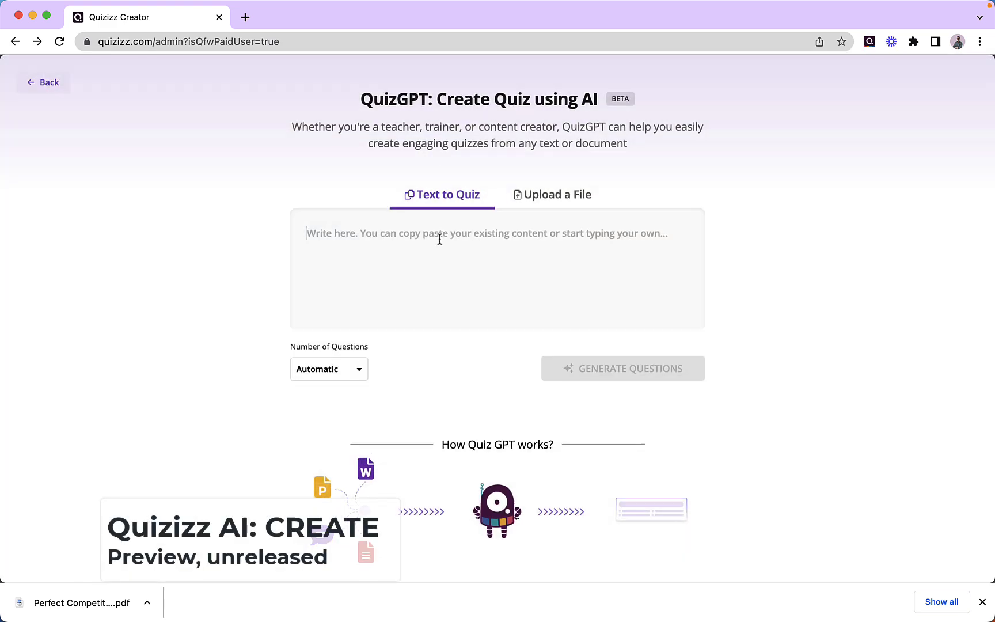
Enter the topic 'A quiz on perfect competition in Economics', choose 8 questions, and switch to file upload
{"action": "type", "text": "A quiz on perfect competition in Economics"}
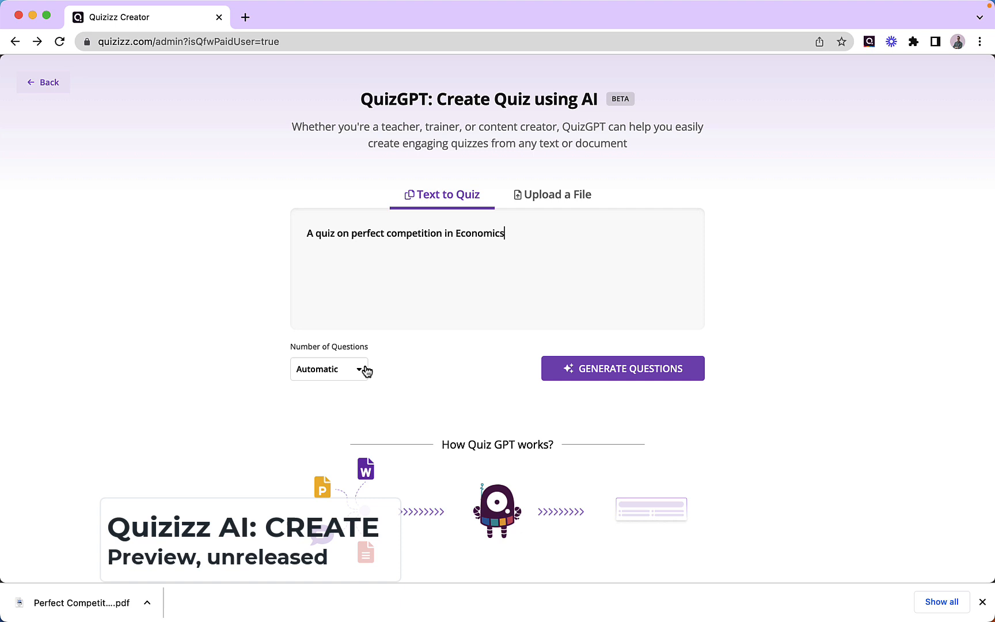
{"action": "left_click", "coordinate": [329, 369]}
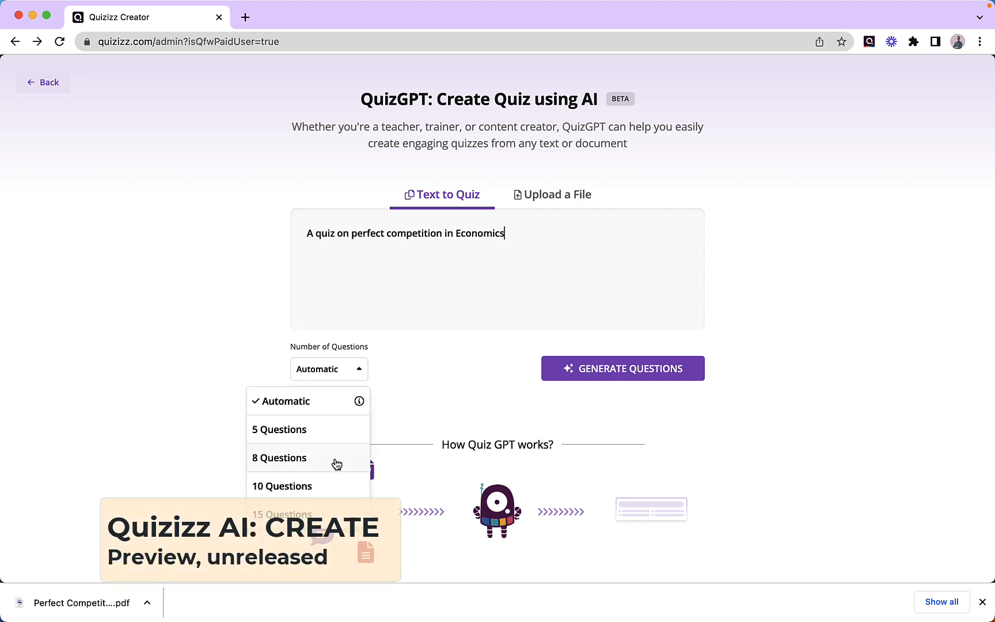
{"action": "left_click", "coordinate": [280, 458]}
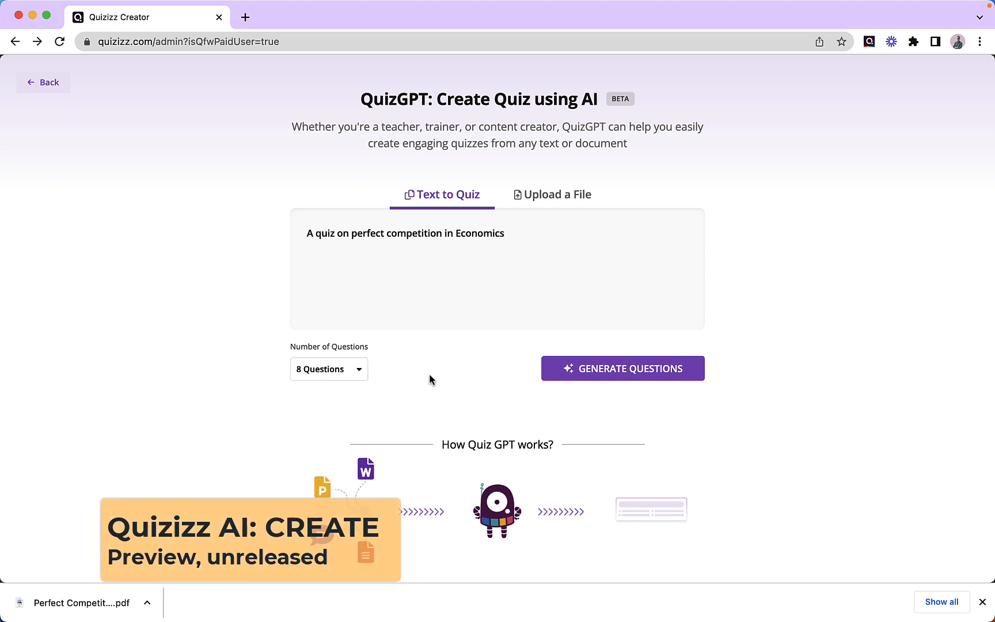
{"action": "mouse_move", "coordinate": [550, 203]}
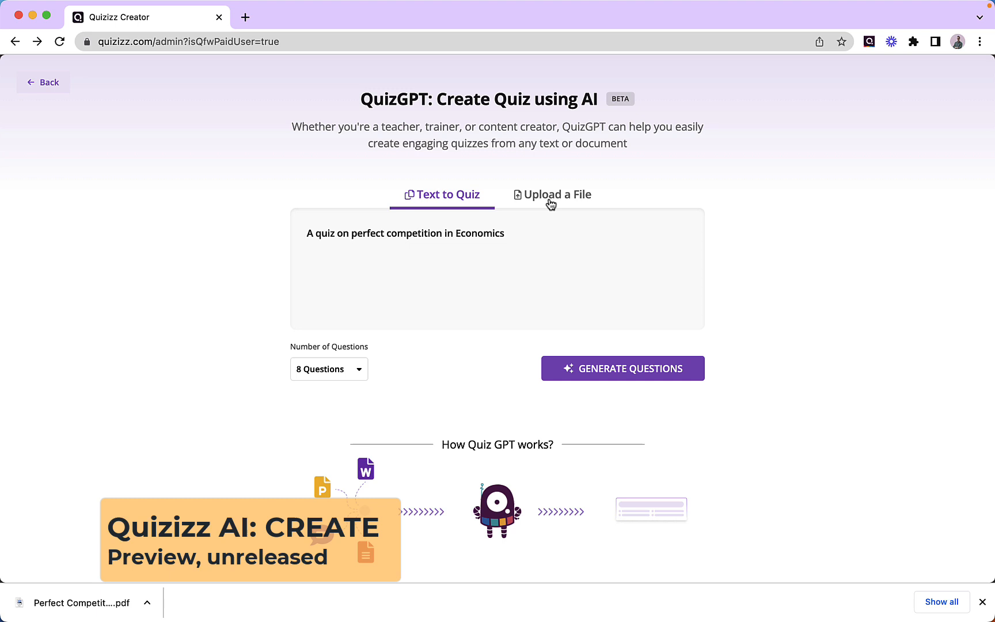
{"action": "left_click", "coordinate": [557, 194]}
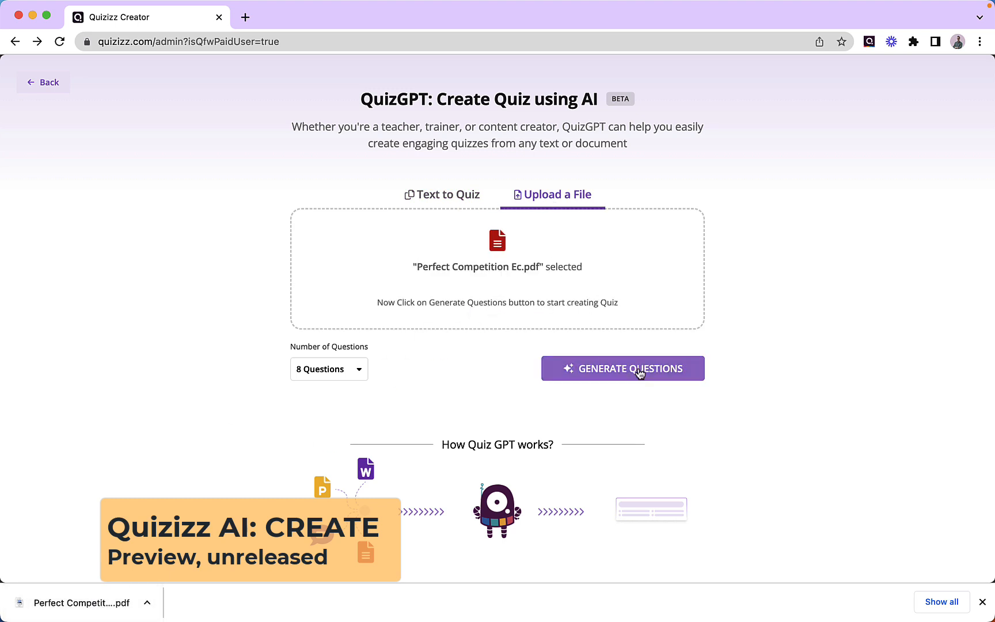
Generate eight perfect-competition questions from the PDF, review them, and open AI enhancements
{"action": "left_click", "coordinate": [622, 368]}
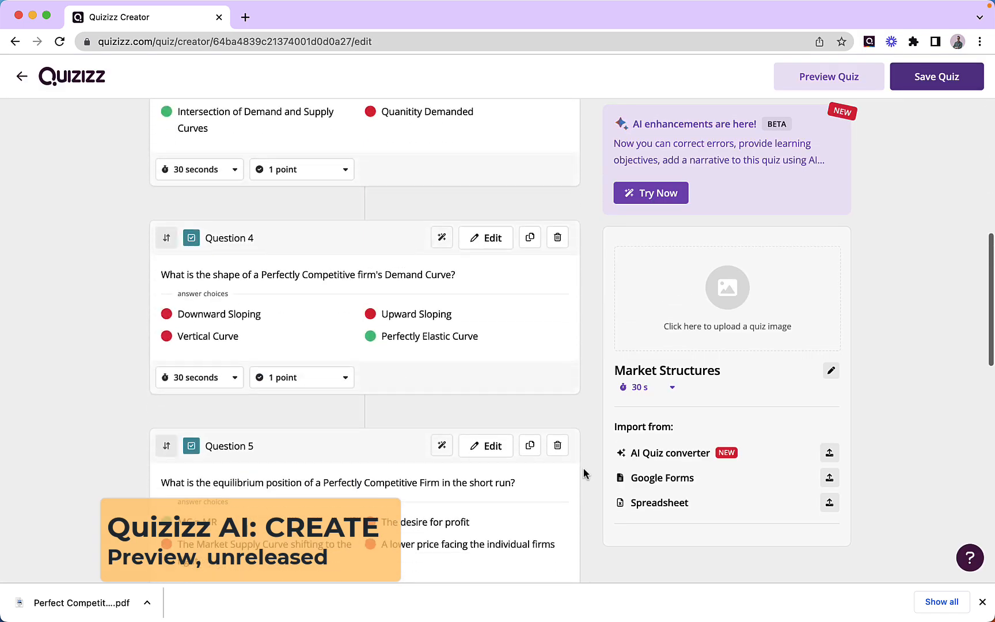
{"action": "scroll", "scroll_direction": "down", "scroll_amount": 3}
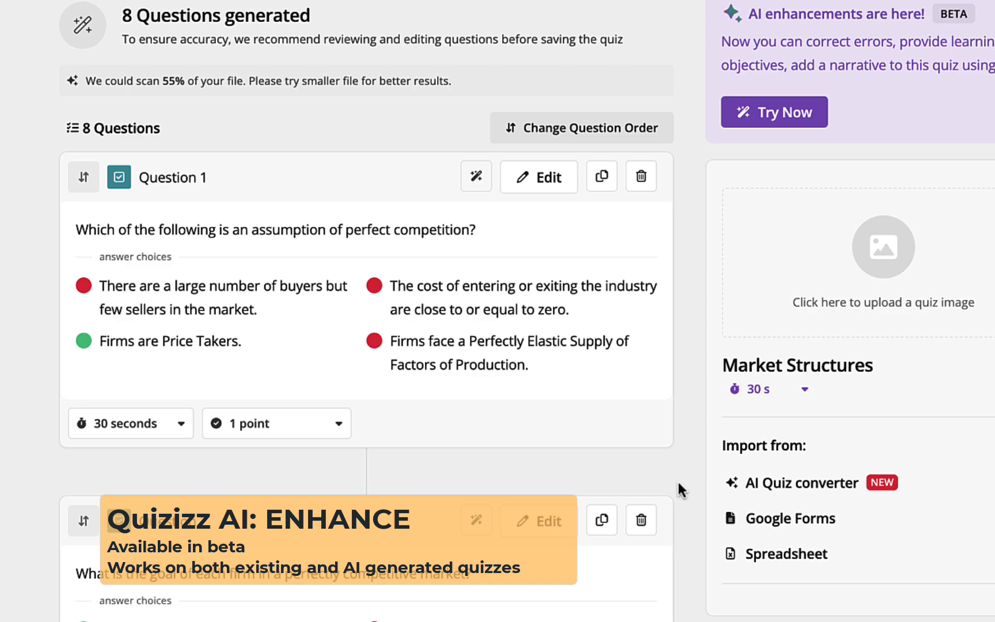
{"action": "left_click", "coordinate": [477, 176]}
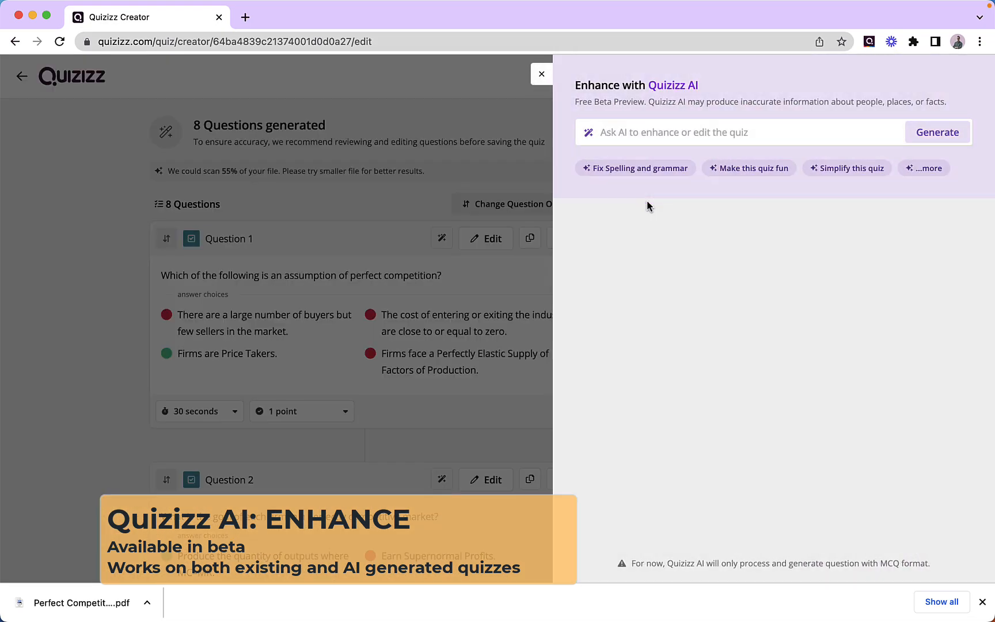
{"action": "mouse_move", "coordinate": [664, 178]}
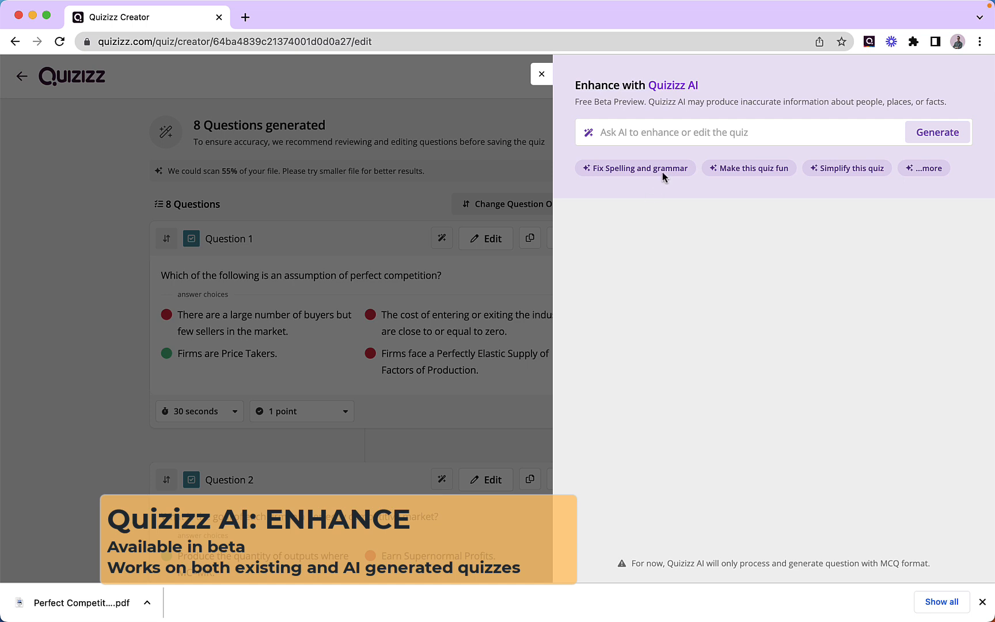
Show the suggested AI prompts and pick 'Convert all questions to real world scenarios'
{"action": "left_click", "coordinate": [669, 132]}
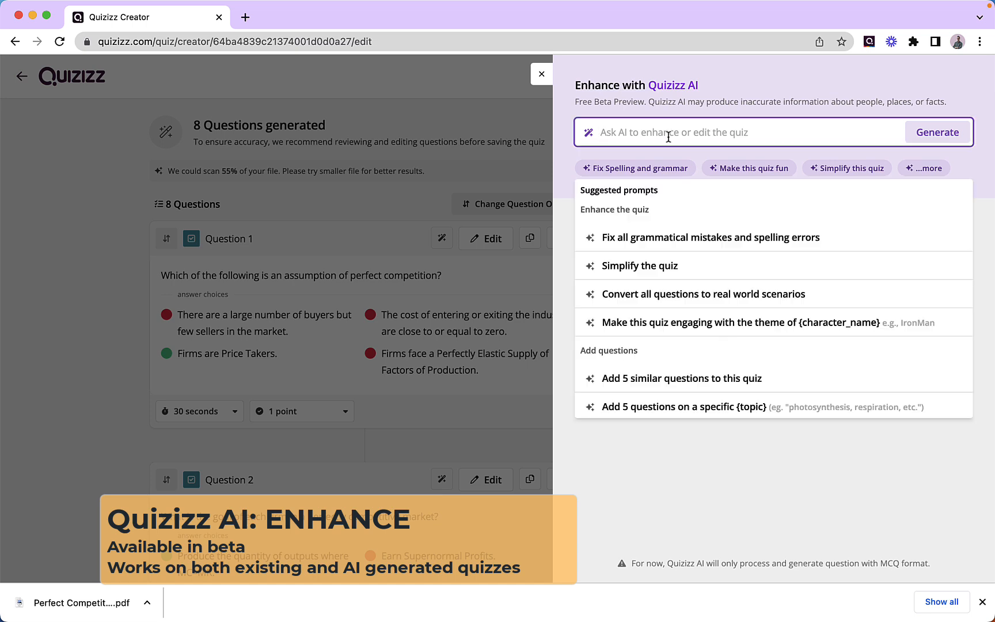
{"action": "mouse_move", "coordinate": [713, 266]}
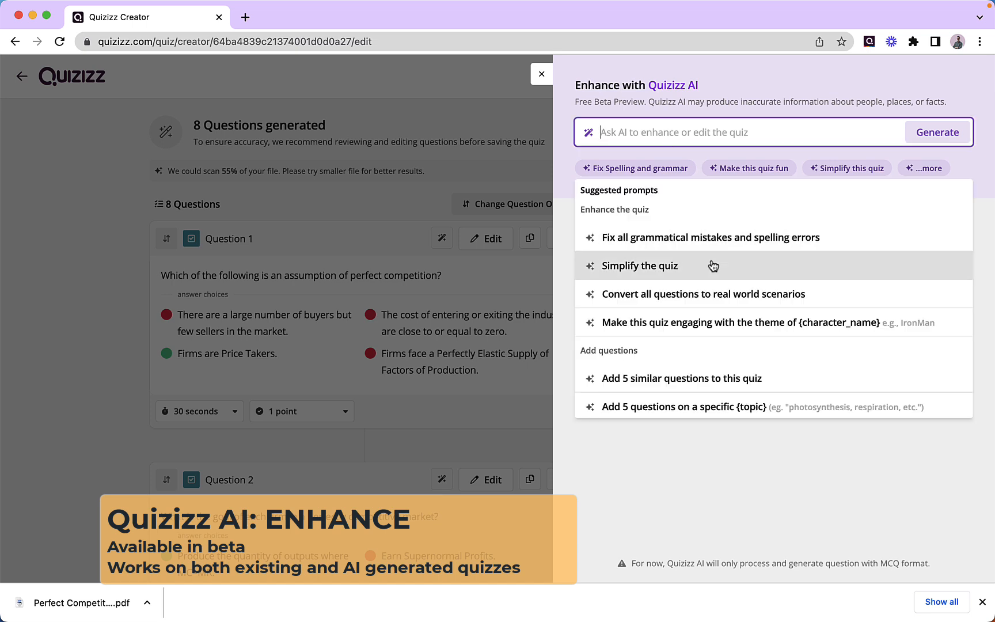
{"action": "mouse_move", "coordinate": [716, 133]}
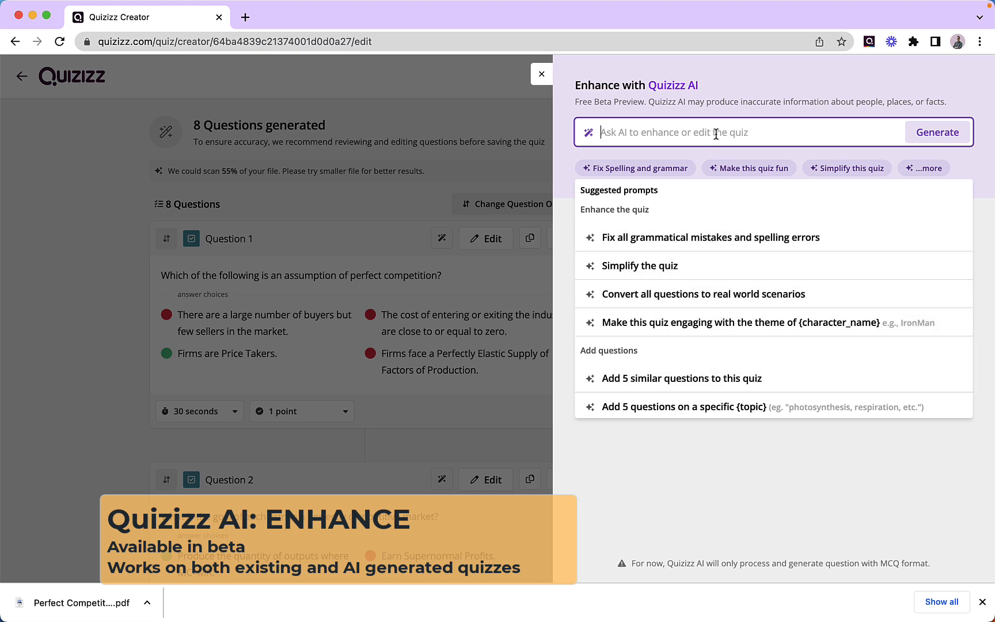
{"action": "mouse_move", "coordinate": [713, 233]}
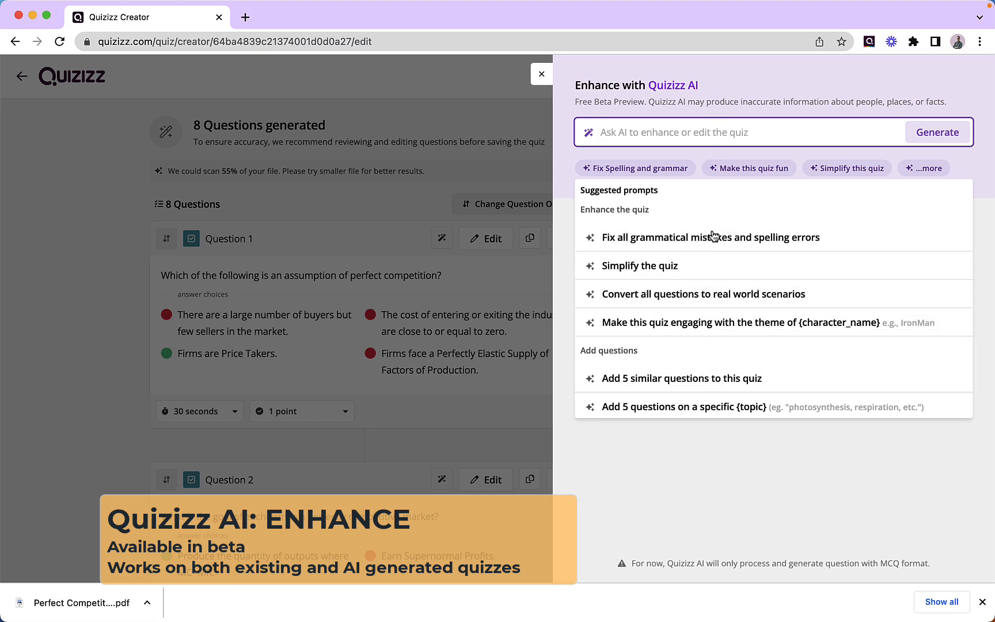
{"action": "mouse_move", "coordinate": [710, 300]}
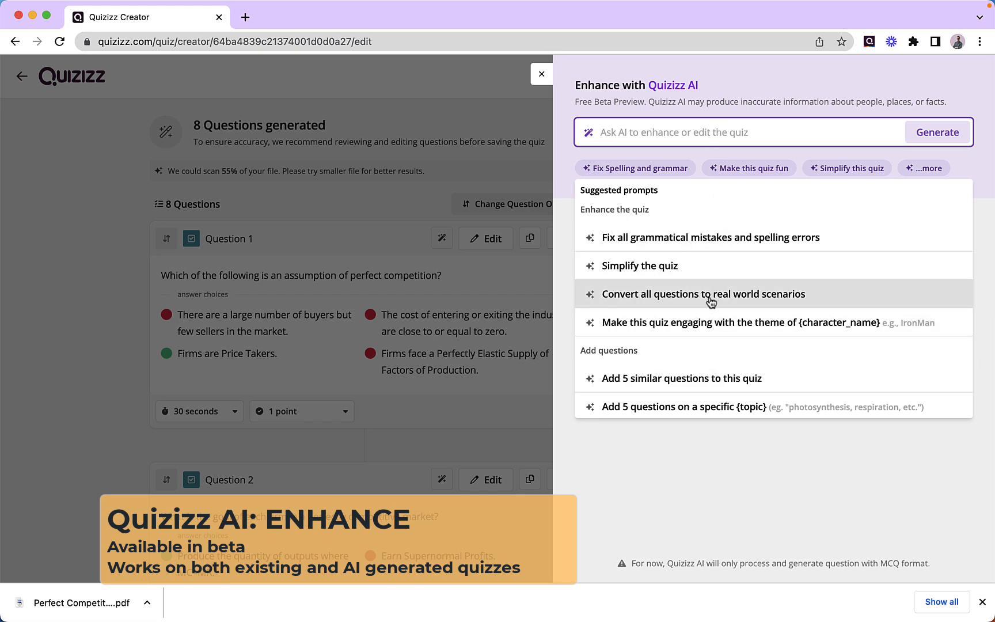
{"action": "left_click", "coordinate": [703, 294]}
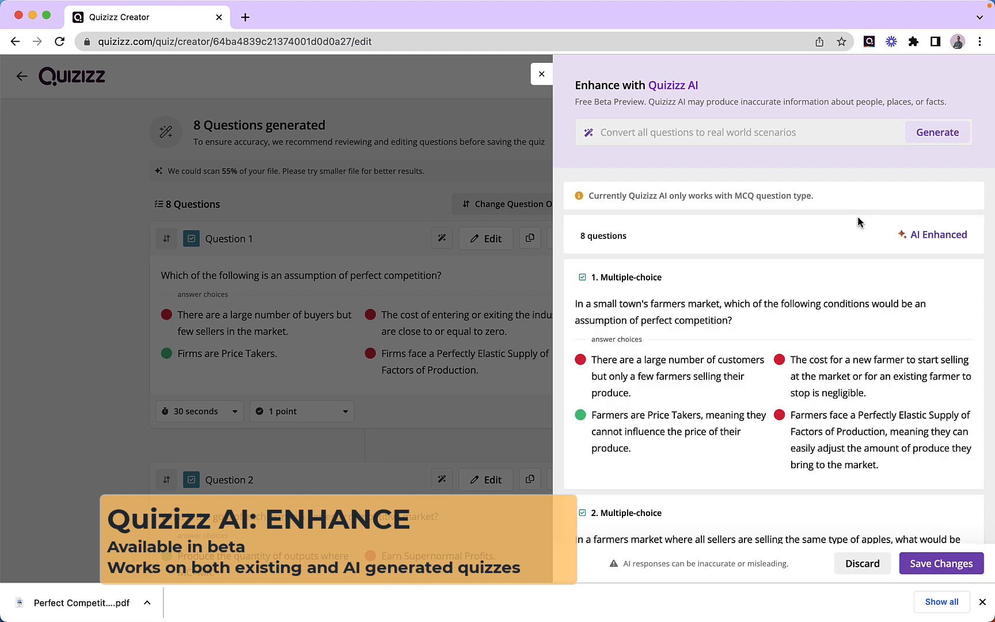
{"action": "mouse_move", "coordinate": [859, 388]}
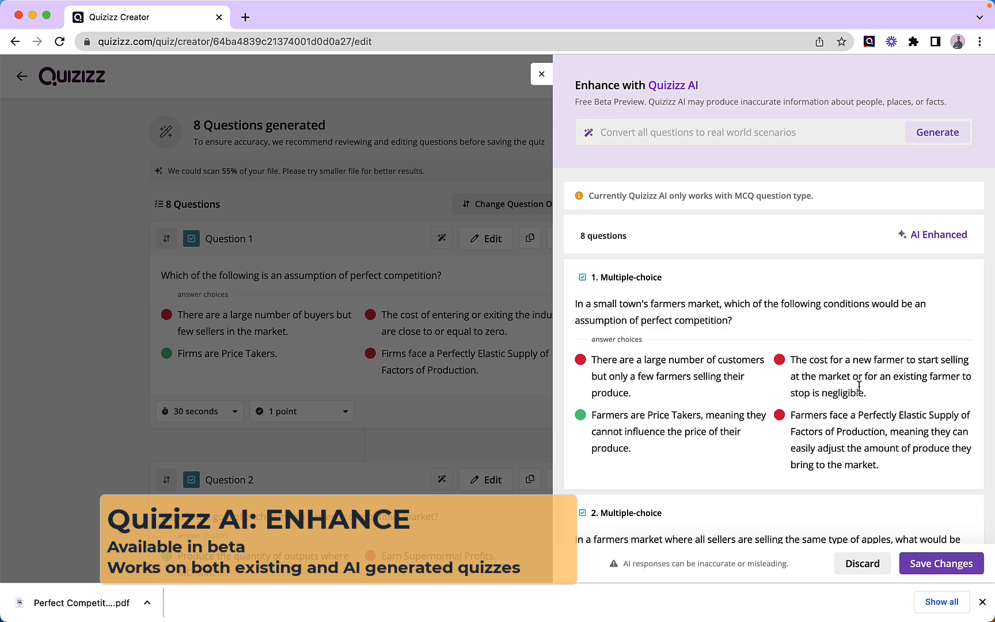
Review the AI-enhanced questions rewritten as farmers-market scenarios
{"action": "scroll", "scroll_direction": "down", "scroll_amount": 3}
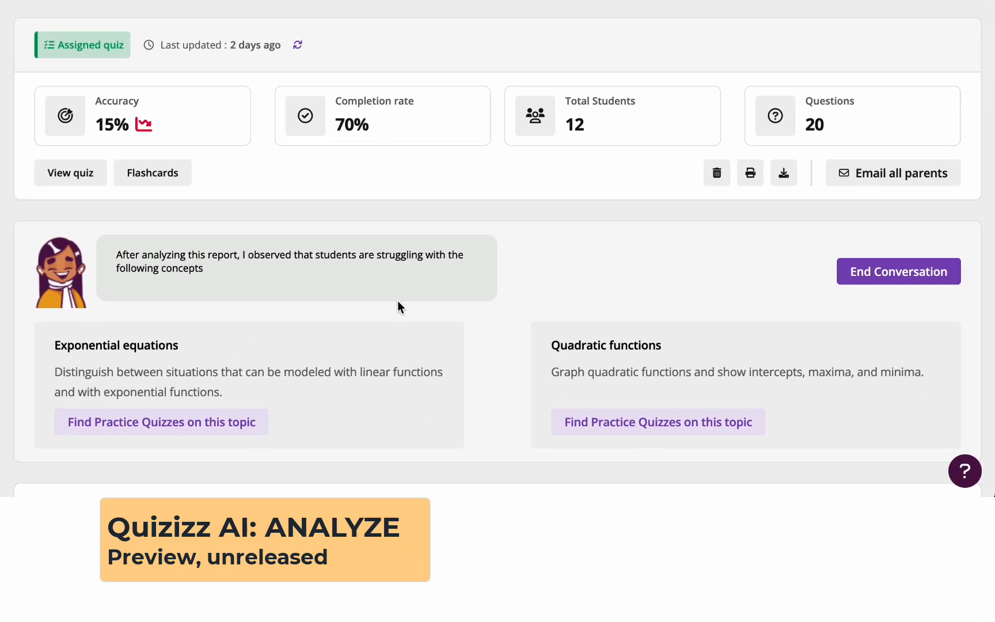
Assign the 15-question Exponential Equations practice quiz to 9 students, then find Quadratic functions quizzes
{"action": "left_click", "coordinate": [161, 422]}
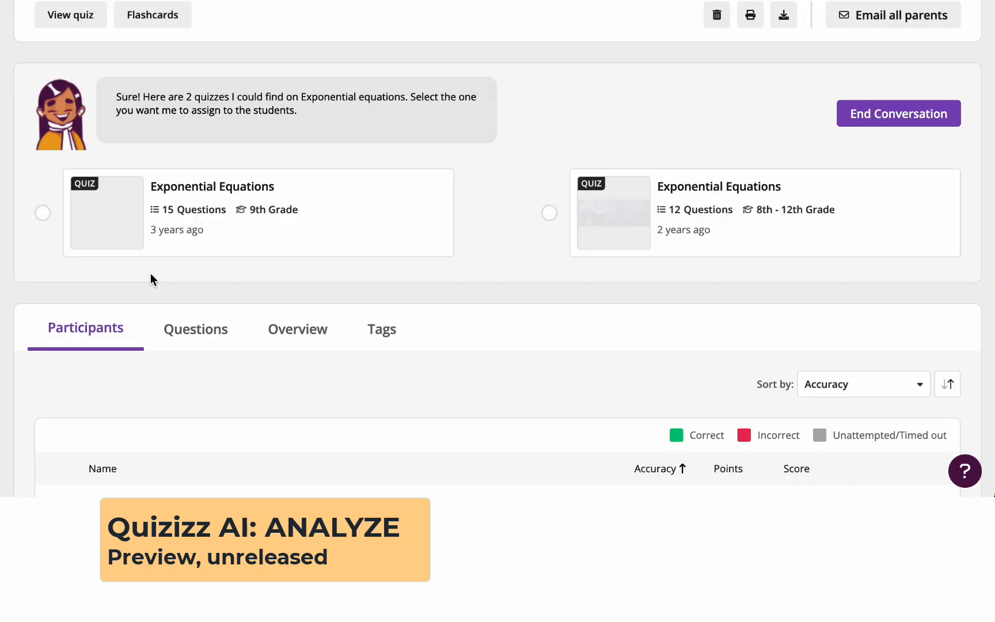
{"action": "left_click", "coordinate": [42, 213]}
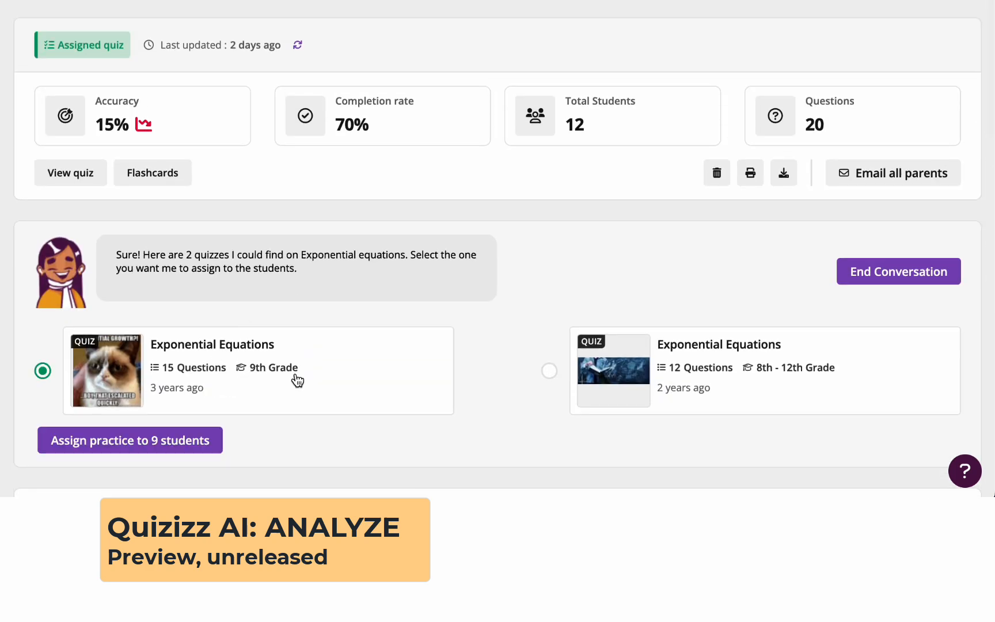
{"action": "scroll", "scroll_direction": "down", "scroll_amount": 3}
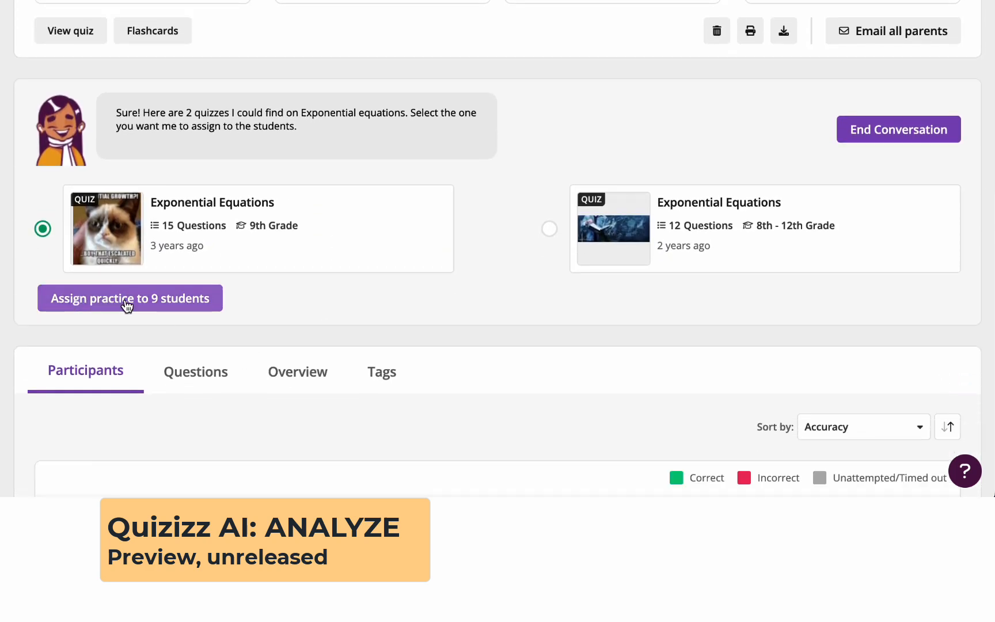
{"action": "left_click", "coordinate": [130, 298]}
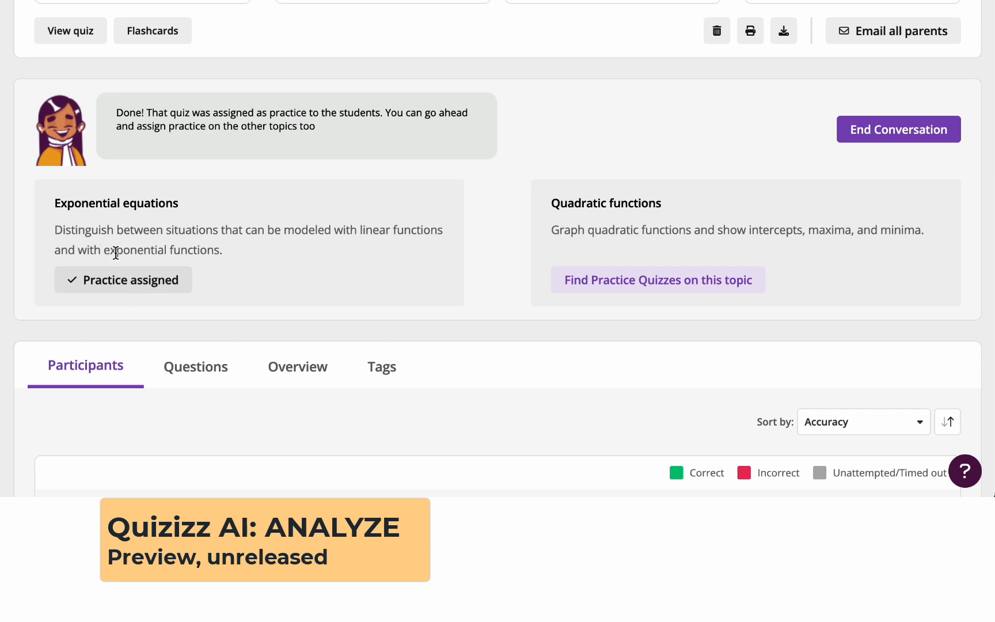
{"action": "mouse_move", "coordinate": [606, 289]}
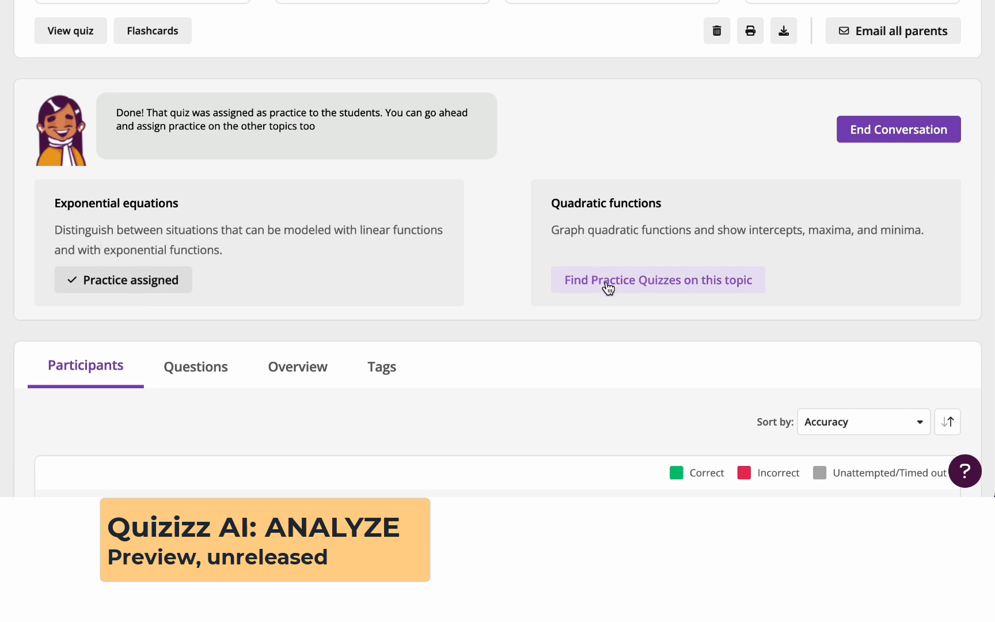
{"action": "left_click", "coordinate": [658, 280]}
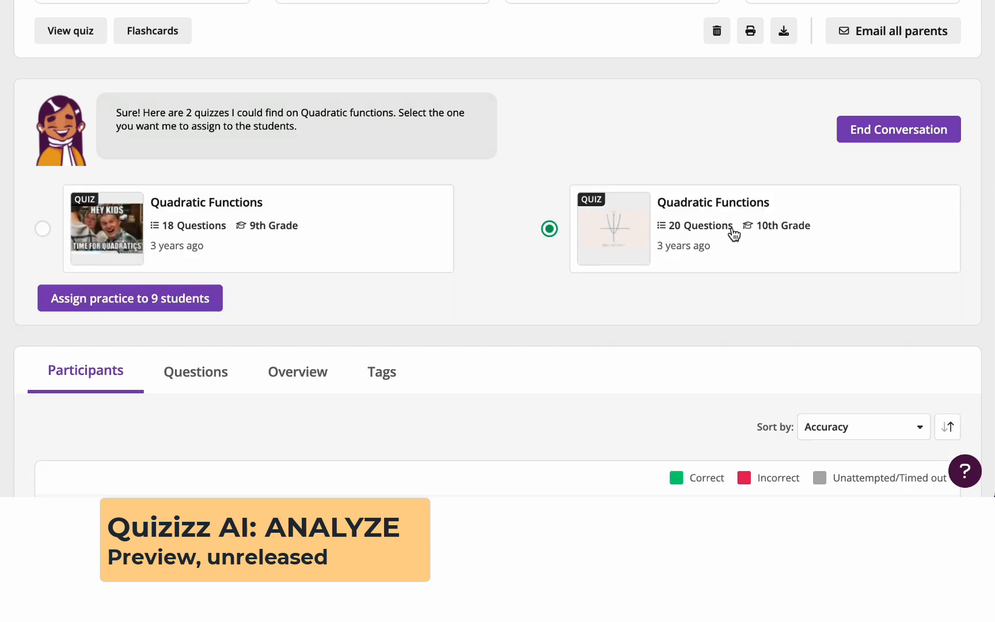